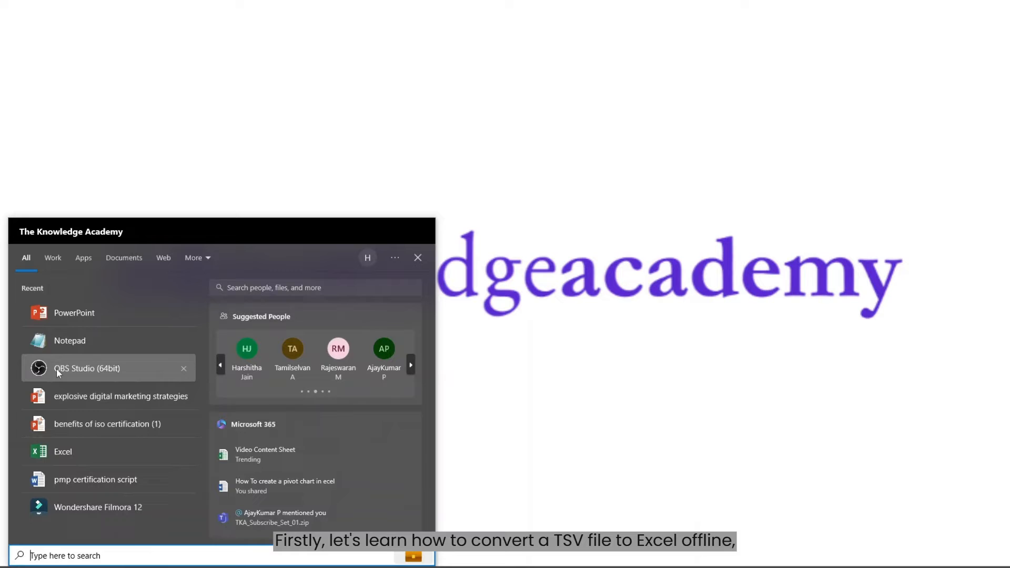
Launch Notepad with the stock price data and begin saving it as a .txt file
click(70, 340)
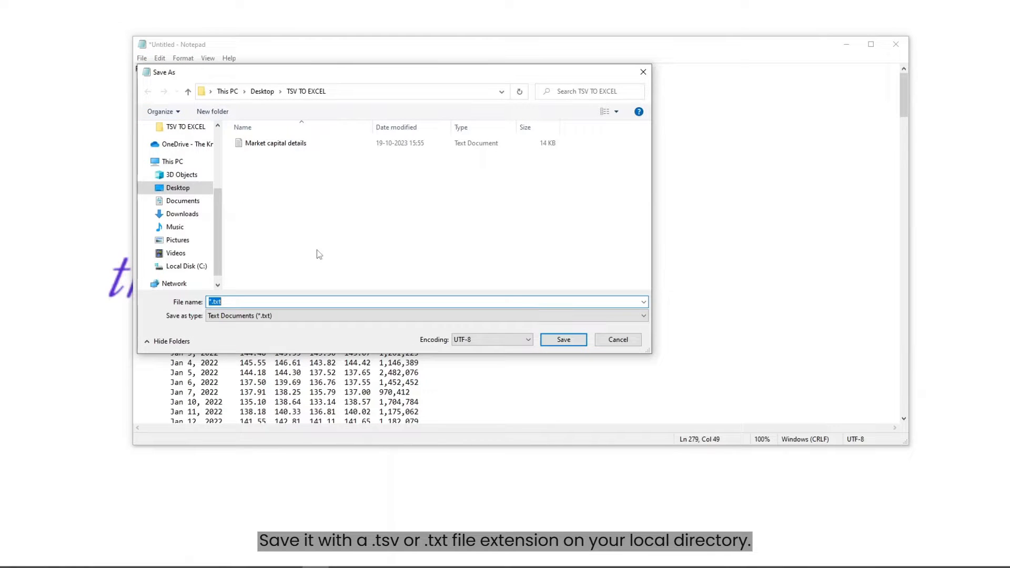
click(641, 315)
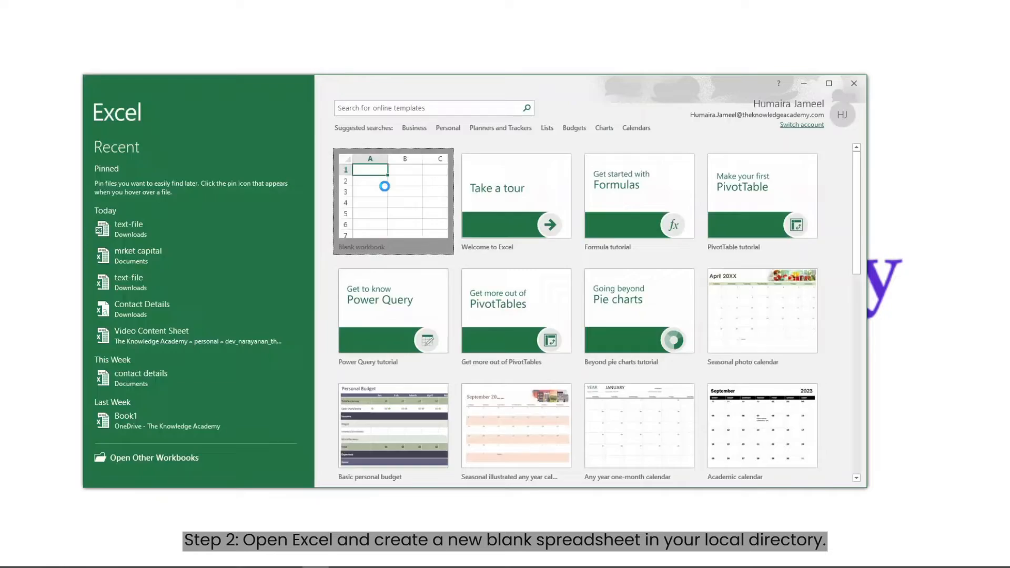
Create a blank Excel workbook and switch to the Data ribbon
click(392, 200)
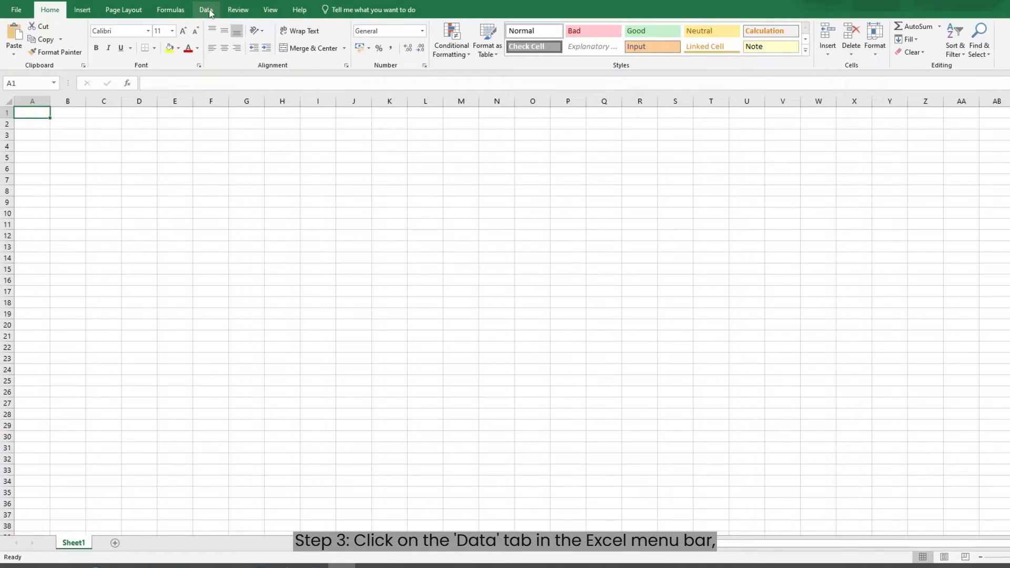
click(205, 9)
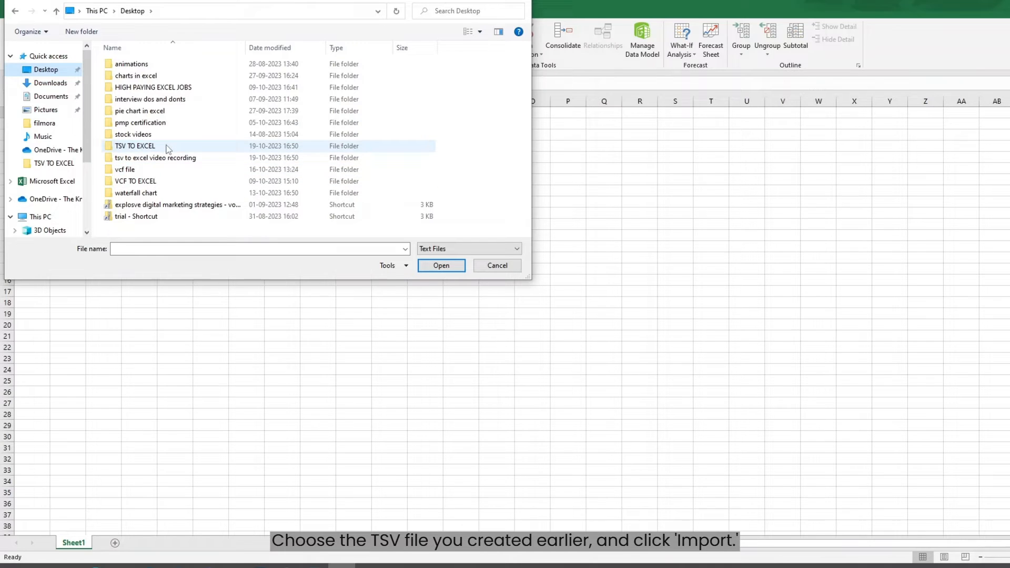
Import 'Market capital details' from the TSV TO EXCEL folder into the preview
double_click(135, 146)
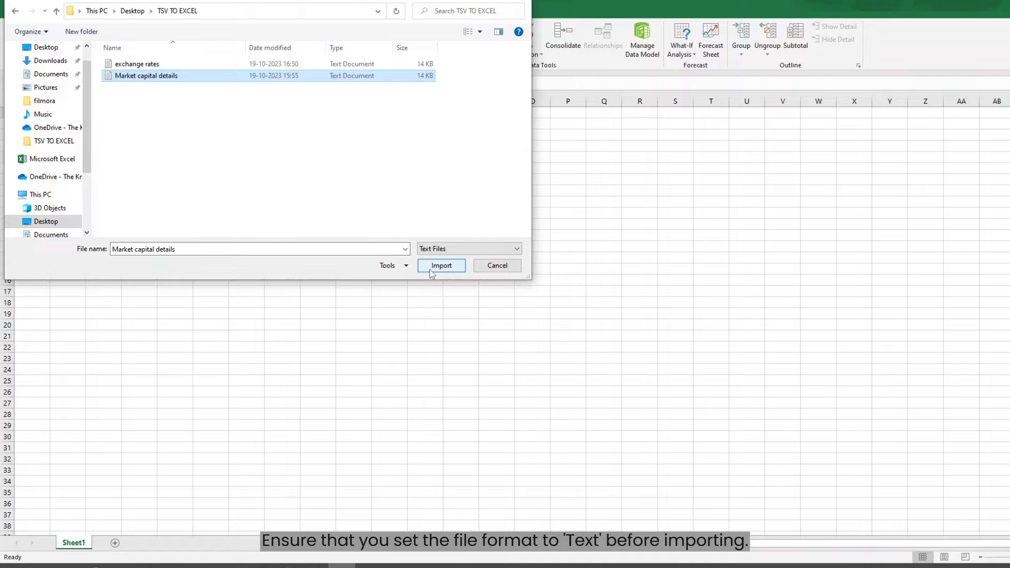
click(441, 265)
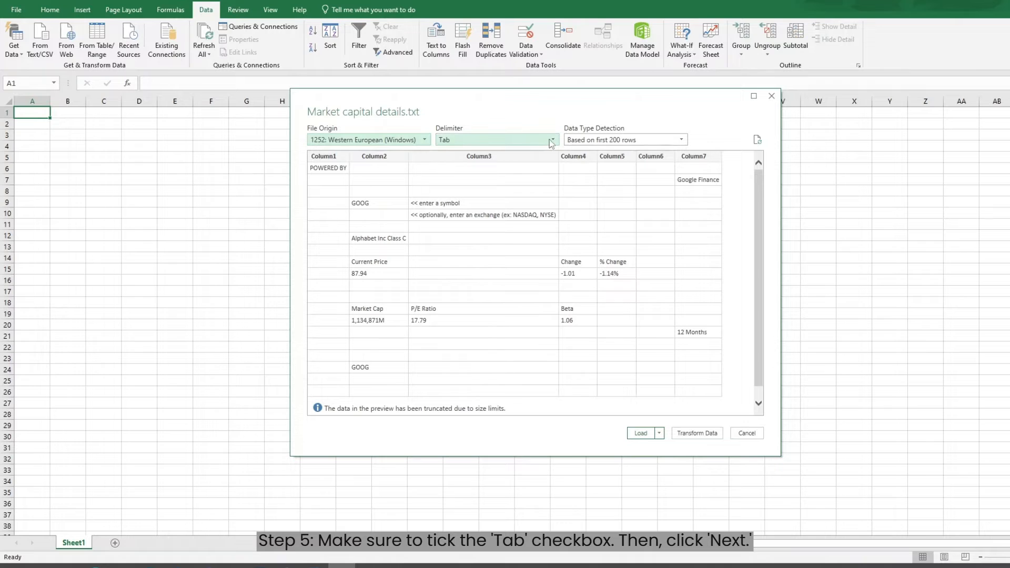
Set the delimiter to Tab and load the stock data into the workbook
click(551, 140)
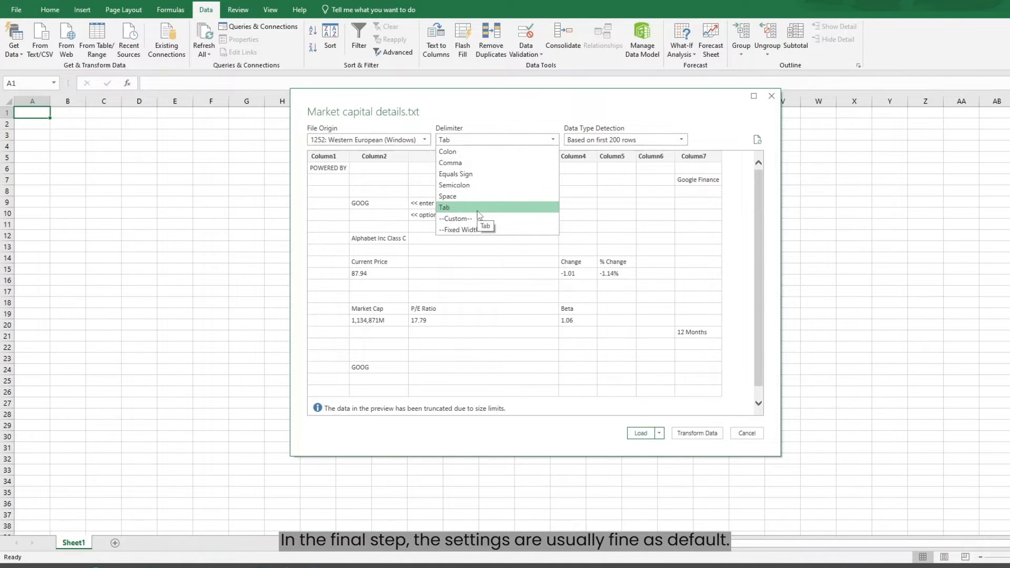
click(444, 206)
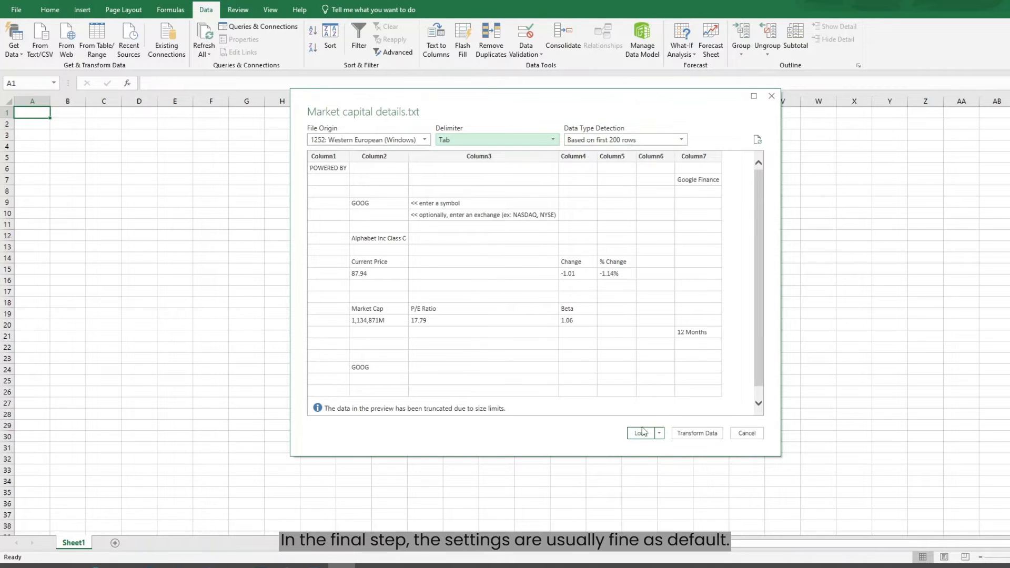
click(641, 433)
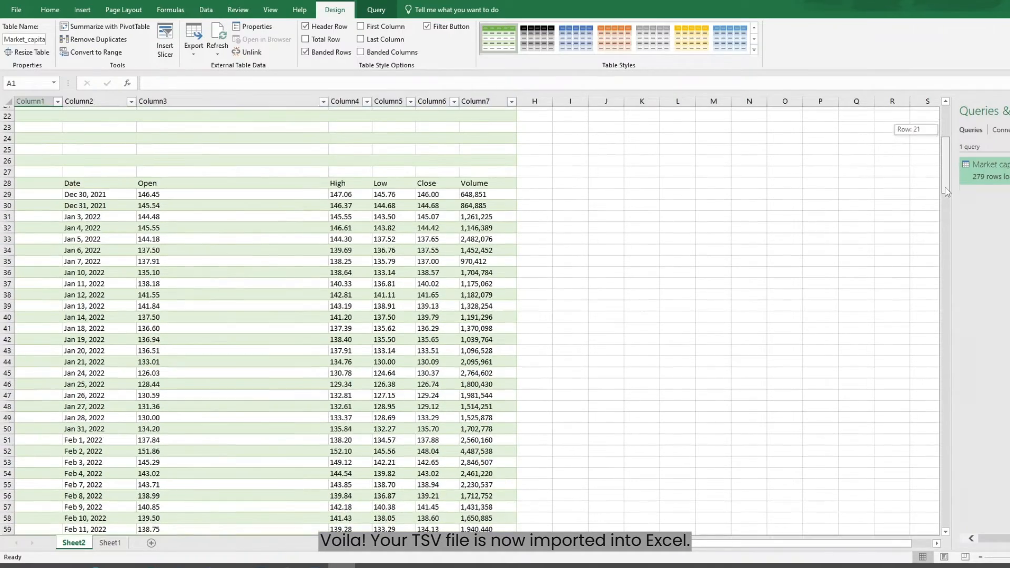
Scroll through Sheet2 to check the Date, Open, High, Low, Close and Volume columns
scroll(down, 3)
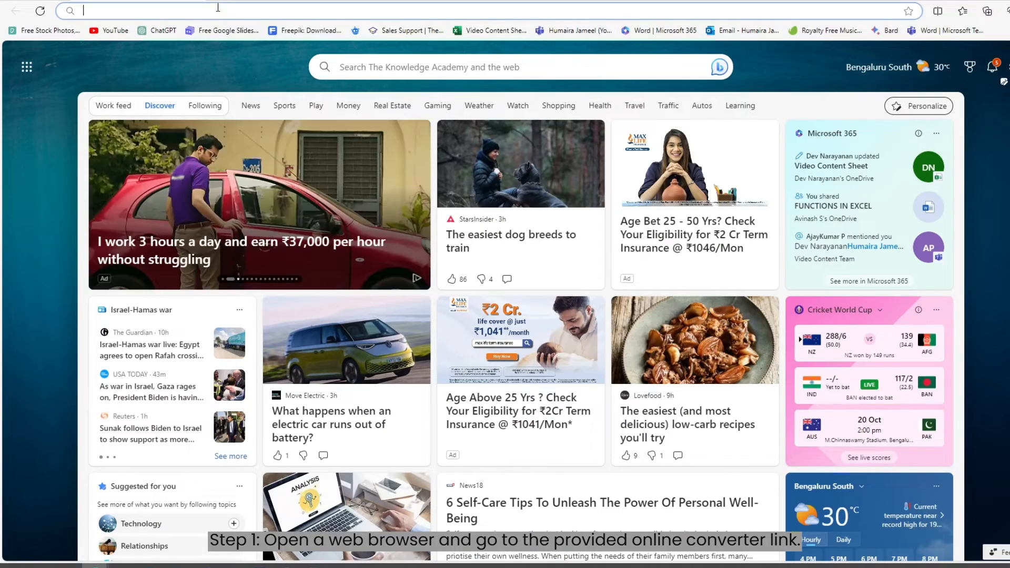
Search 'tsv to excel converter', convert exchange rates to XLS, and open the download
text(tsv to excel converter)
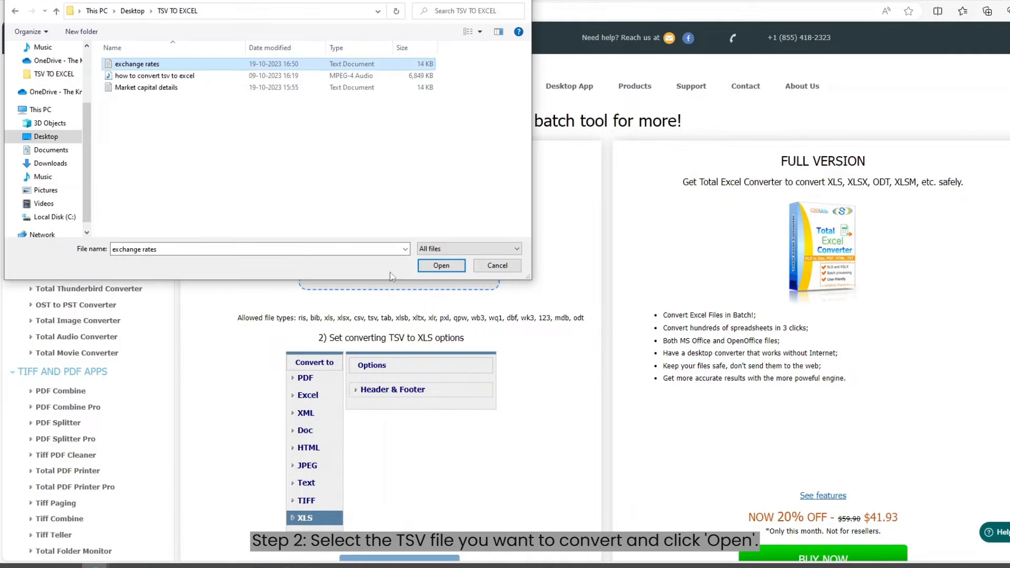
click(441, 265)
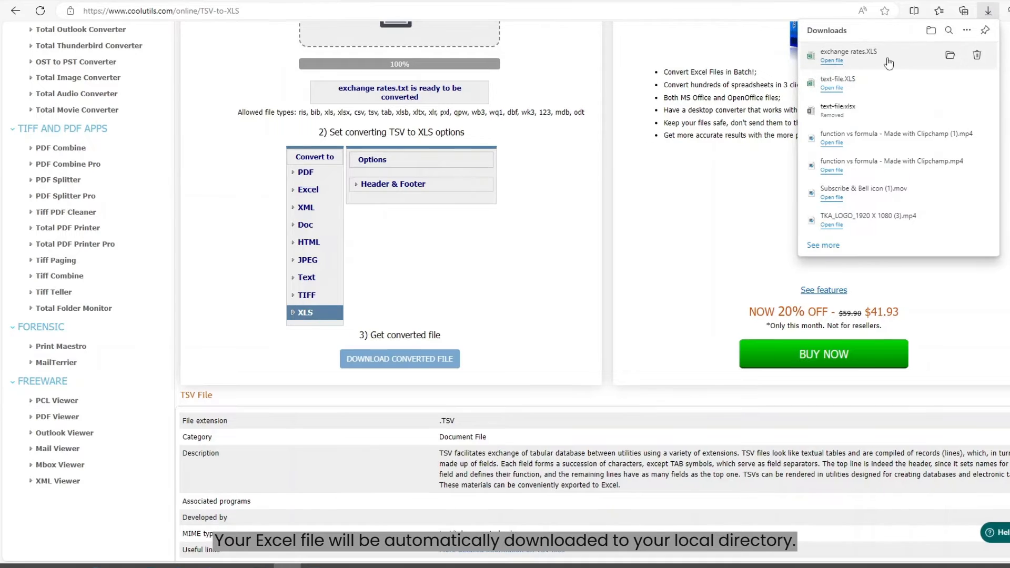
click(832, 60)
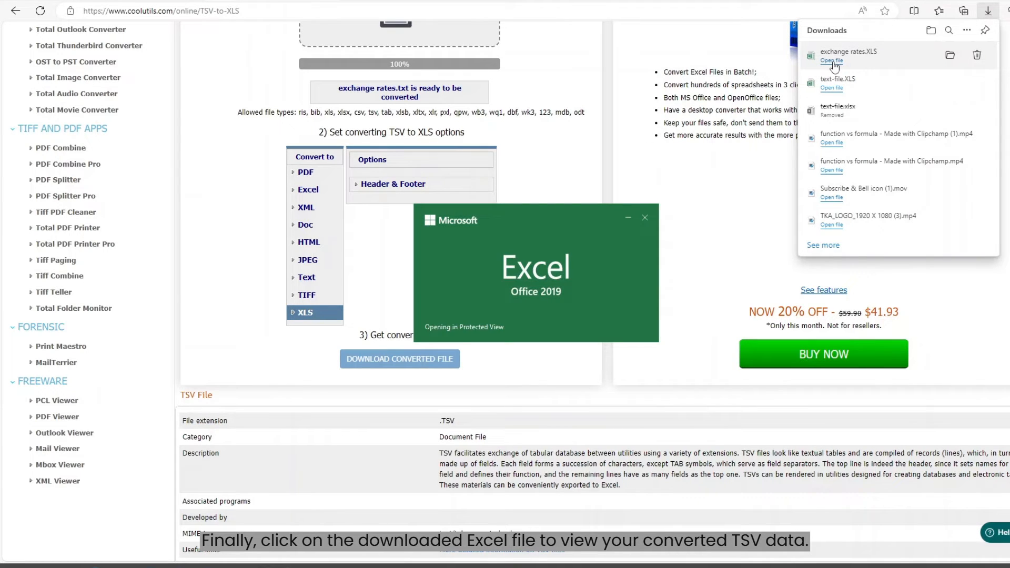
click(831, 60)
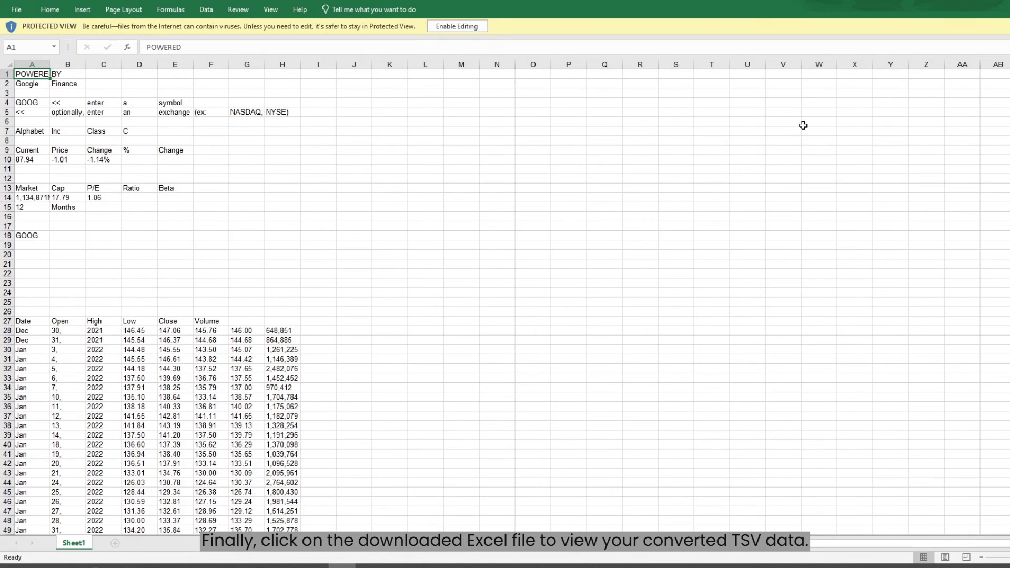
scroll(down, 3)
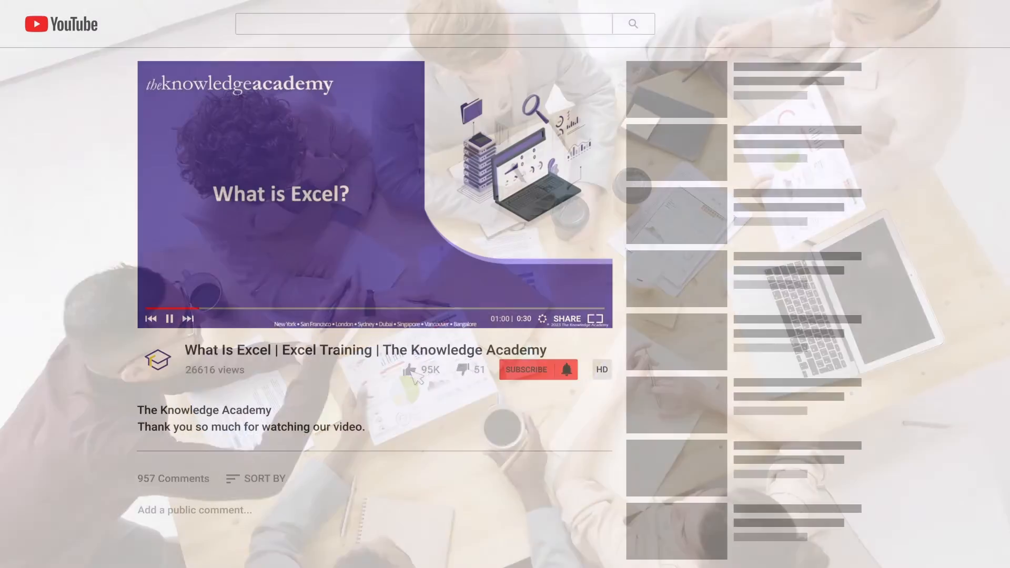
click(525, 369)
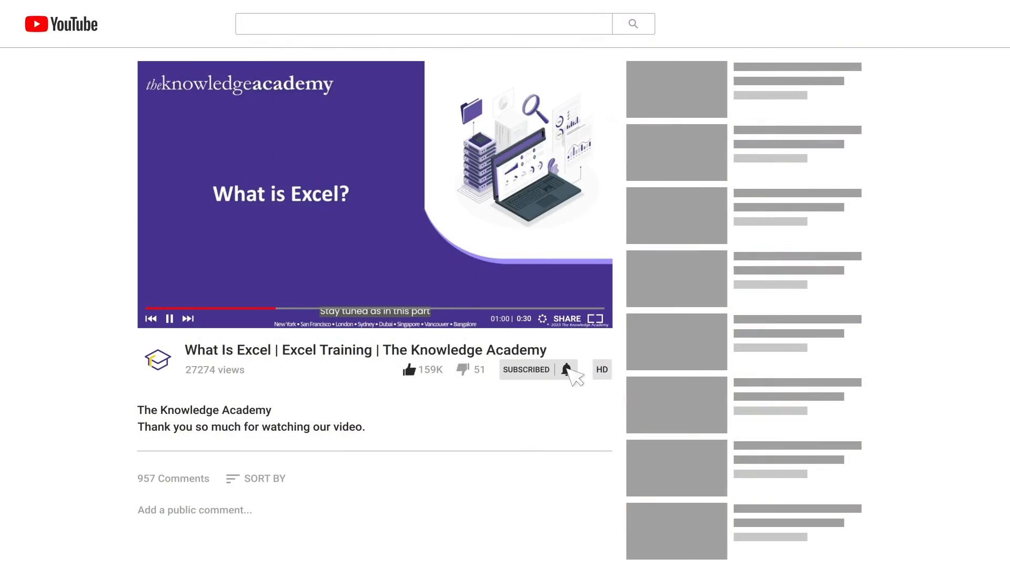